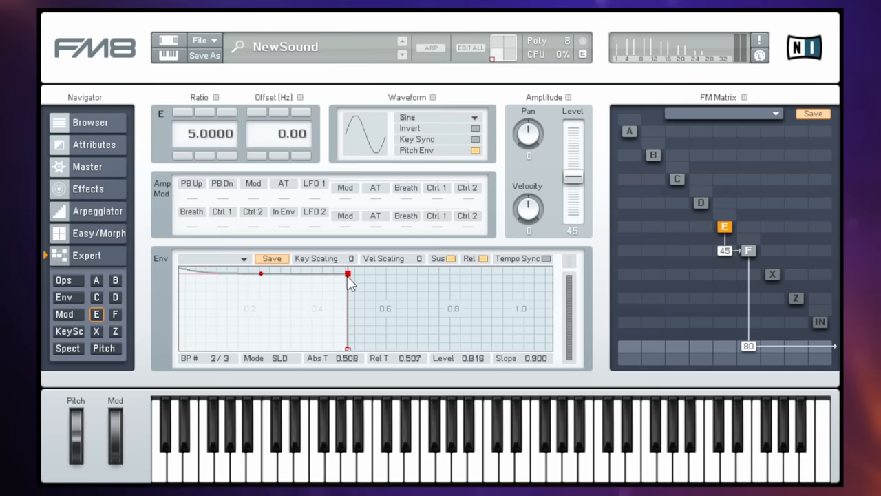
Step: Drag a breakpoint in operator E's envelope editor to reshape the envelope
{"action": "left_click_drag", "start_coordinate": [348, 274], "coordinate": [304, 344]}
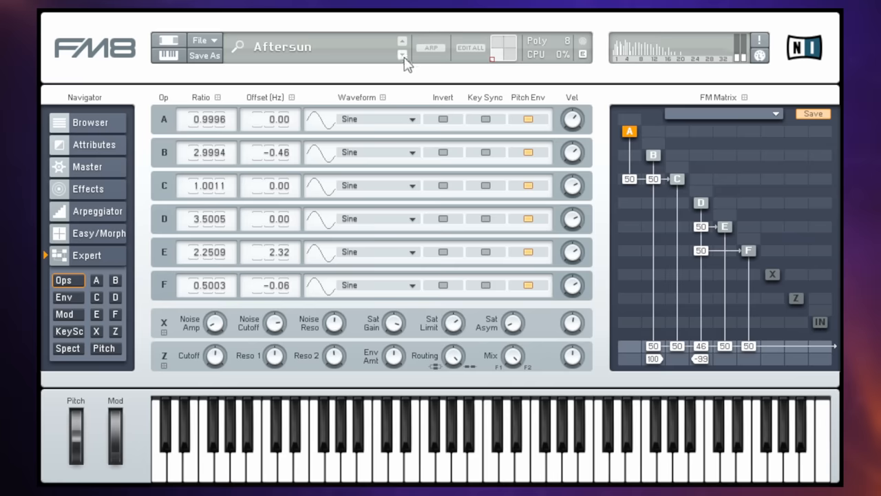
Step: Audition successive factory presets, including Below Freezing and Emerging Intruder, ending on Breather
{"action": "left_click", "coordinate": [402, 54]}
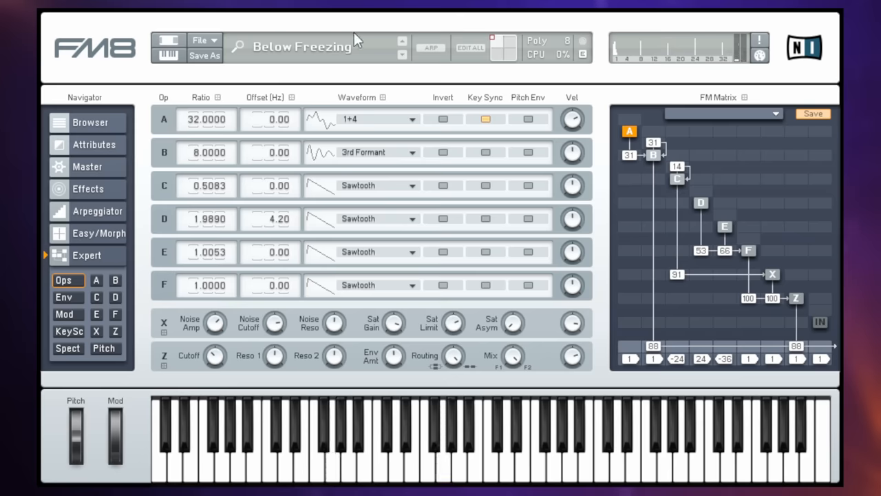
{"action": "left_click", "coordinate": [402, 55]}
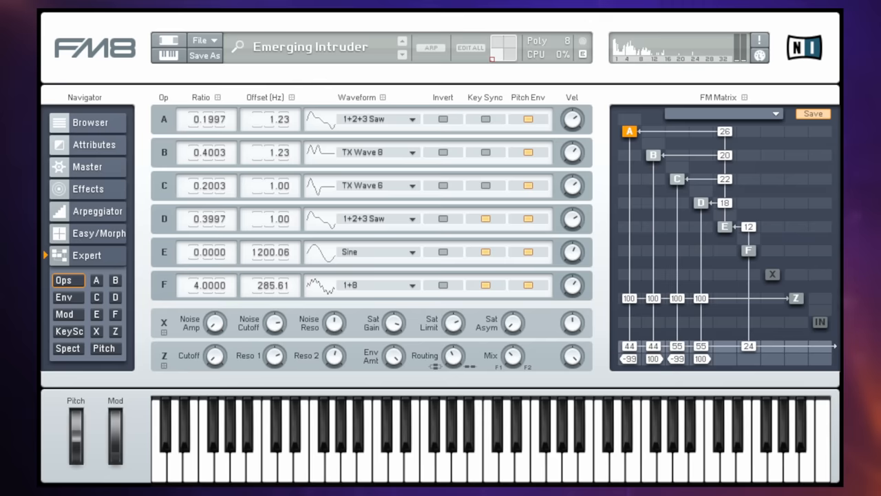
{"action": "left_click", "coordinate": [403, 55]}
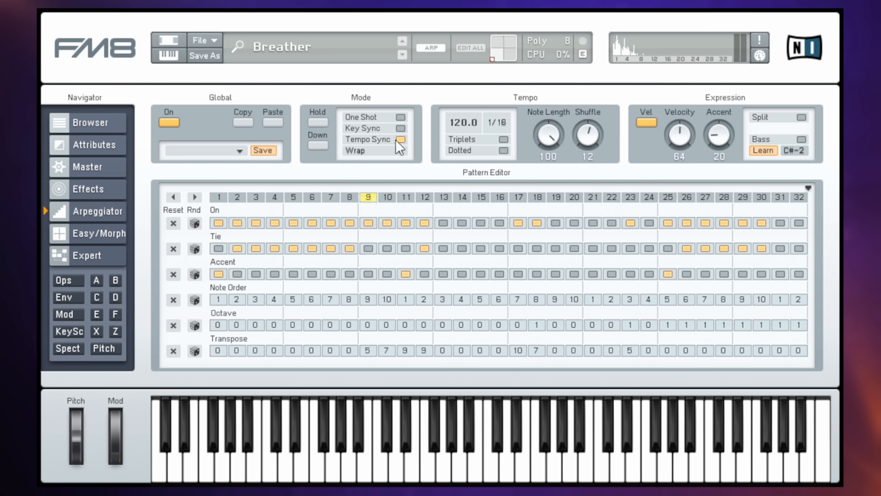
Step: Step from Breather through Crystal Clear Guitar and Dub Deliberate to Color Of Dirt
{"action": "left_click", "coordinate": [402, 55]}
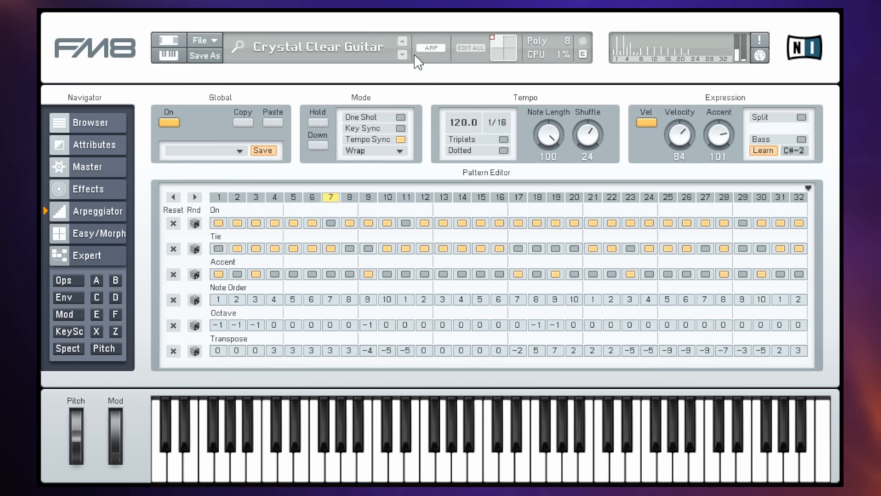
{"action": "left_click", "coordinate": [402, 41]}
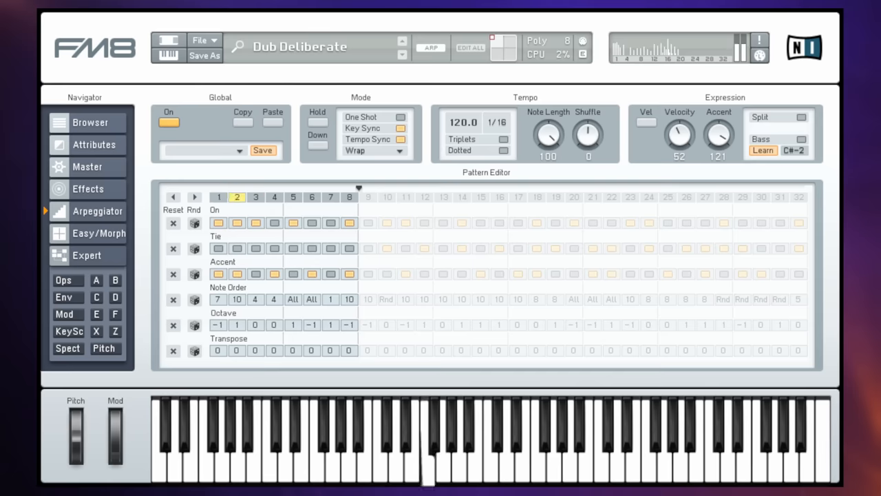
{"action": "mouse_move", "coordinate": [403, 56]}
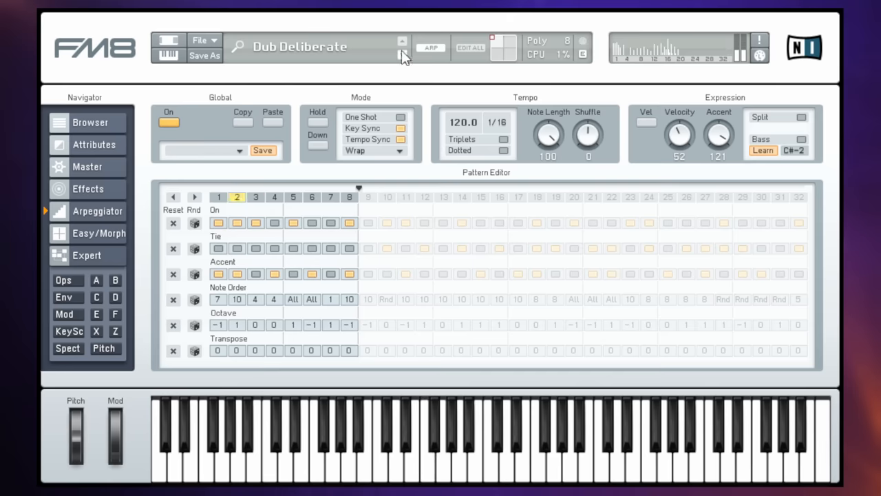
{"action": "left_click", "coordinate": [402, 42]}
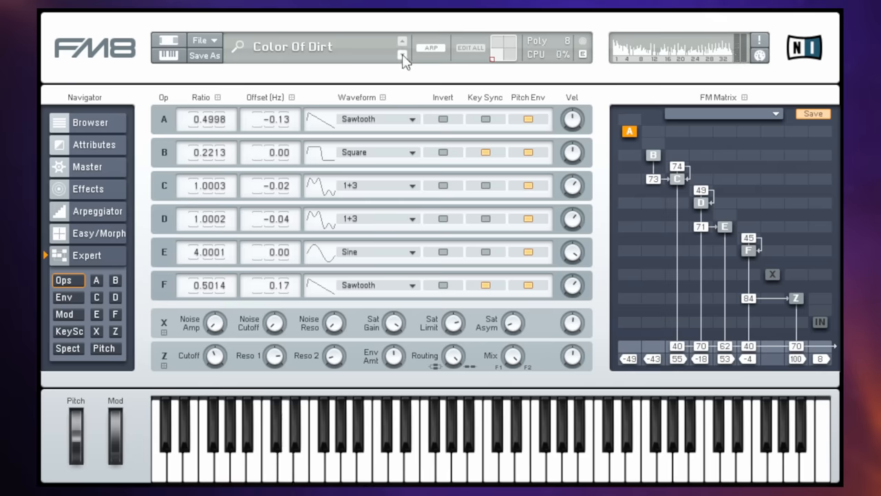
Step: Advance through Crunch Crusher and Multiple Life to load Tube Thumper
{"action": "left_click", "coordinate": [402, 41]}
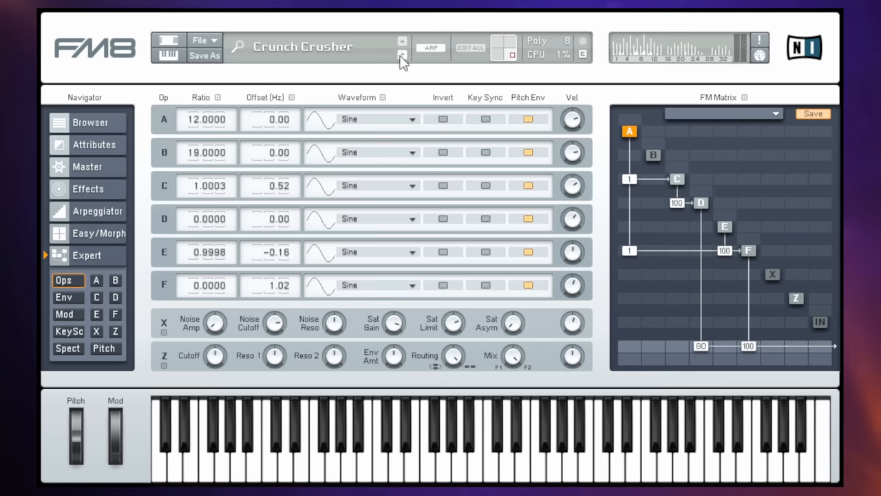
{"action": "left_click", "coordinate": [402, 42]}
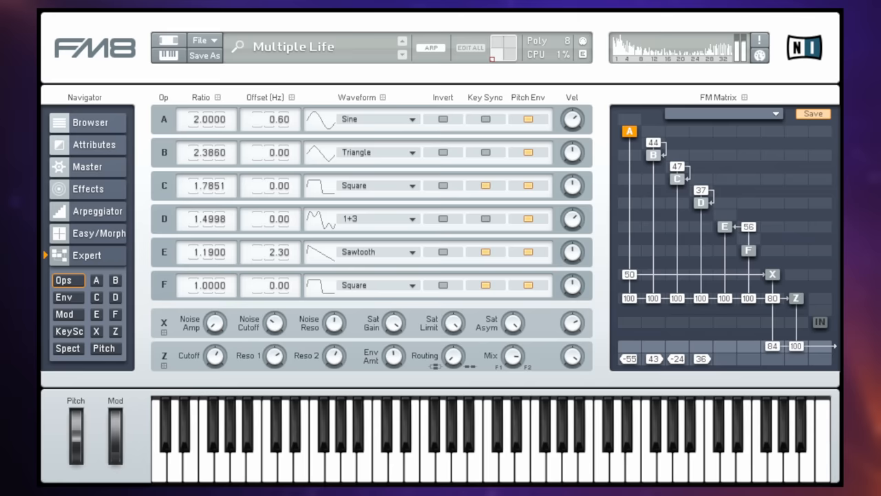
{"action": "left_click", "coordinate": [402, 53]}
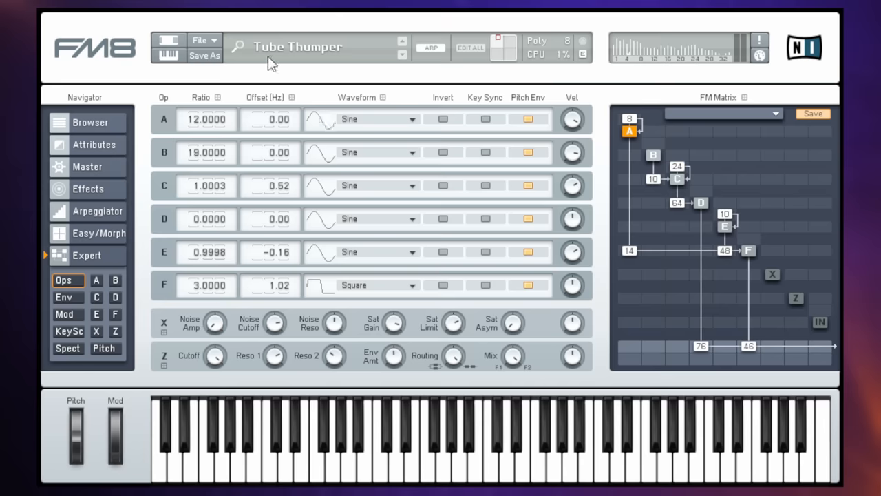
{"action": "mouse_move", "coordinate": [88, 237]}
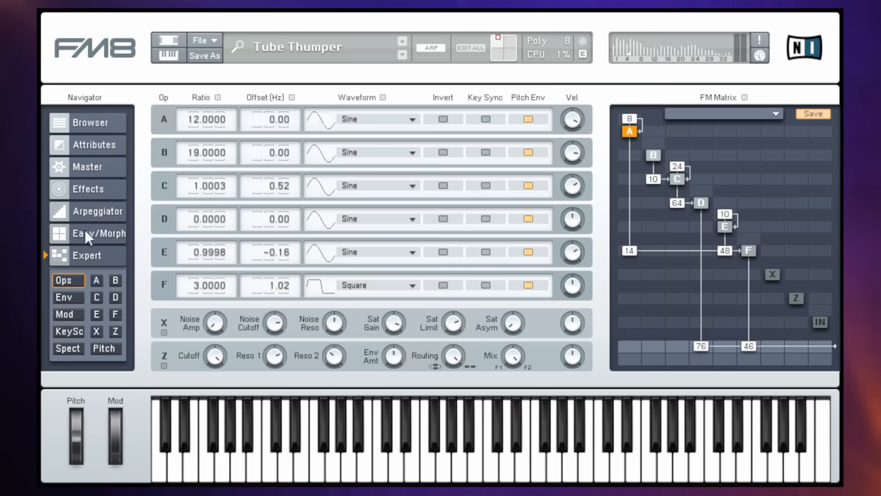
Step: On the Easy/Morph page, drag Tube Thumper's morph point near the top-left Rock Bass corner
{"action": "left_click", "coordinate": [98, 233]}
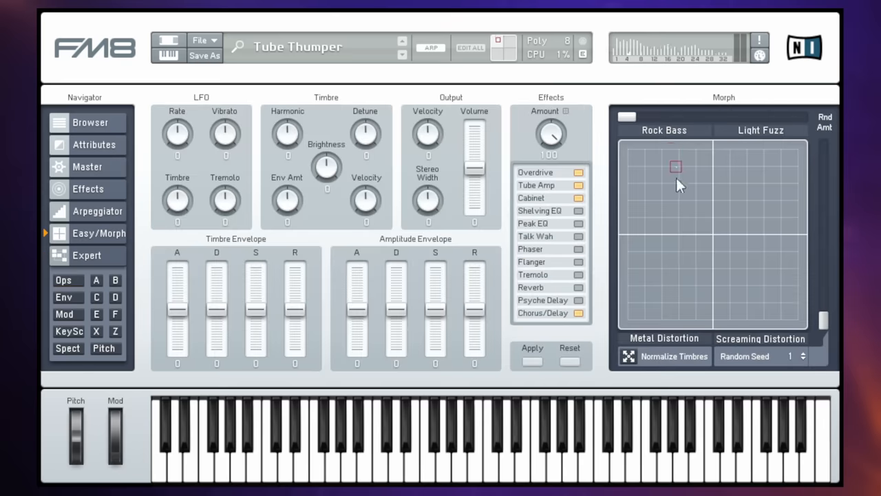
{"action": "left_click_drag", "start_coordinate": [676, 167], "coordinate": [743, 288]}
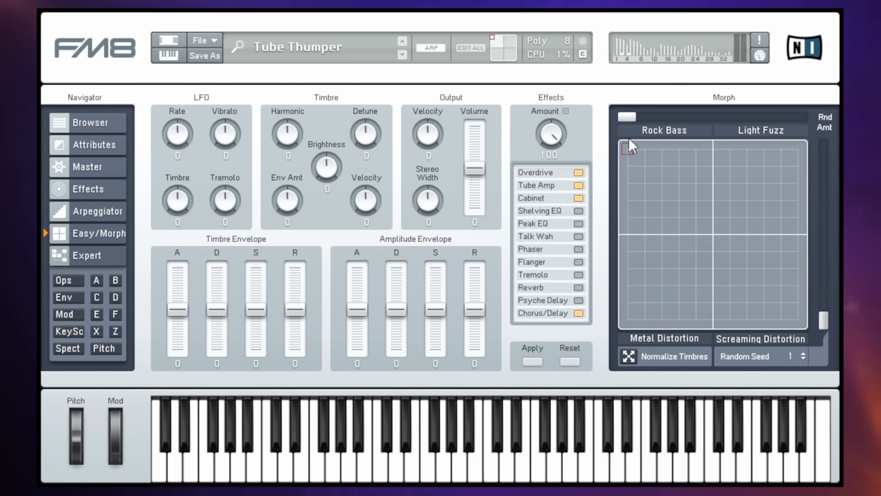
{"action": "mouse_move", "coordinate": [629, 153]}
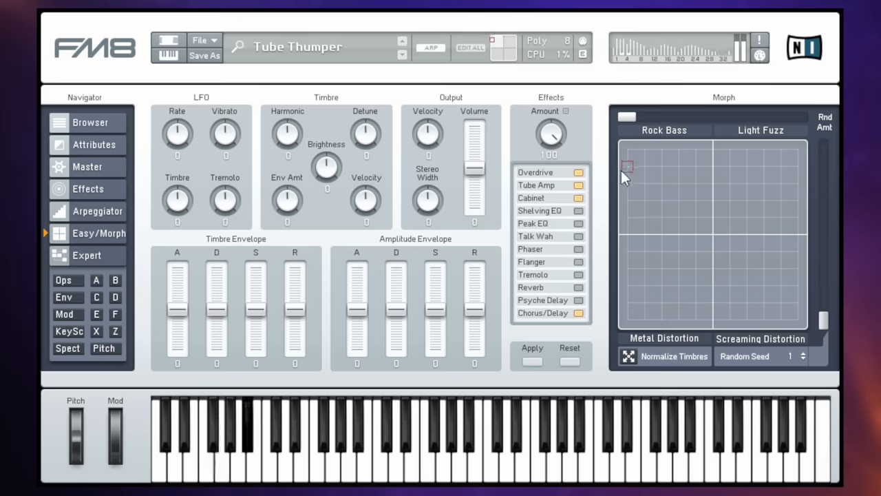
{"action": "left_click_drag", "start_coordinate": [627, 166], "coordinate": [641, 295]}
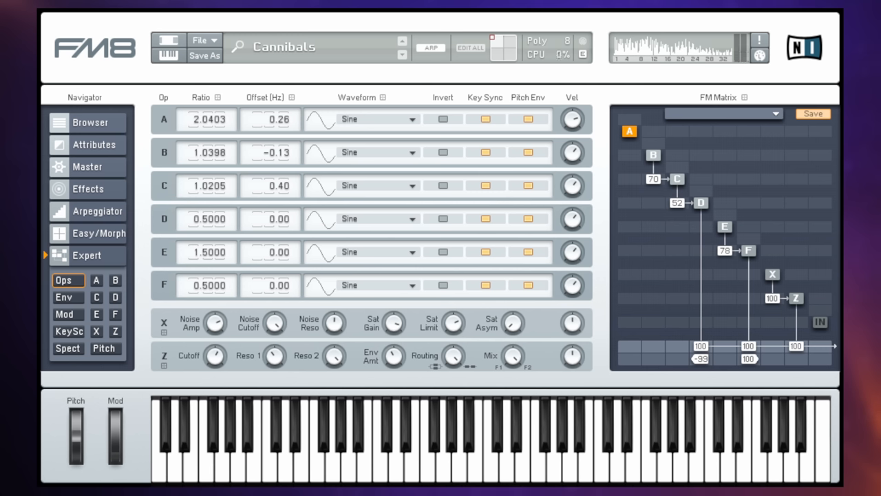
Step: Load Cannibals, then B - Stylee, using the preset down-arrow
{"action": "left_click", "coordinate": [402, 41]}
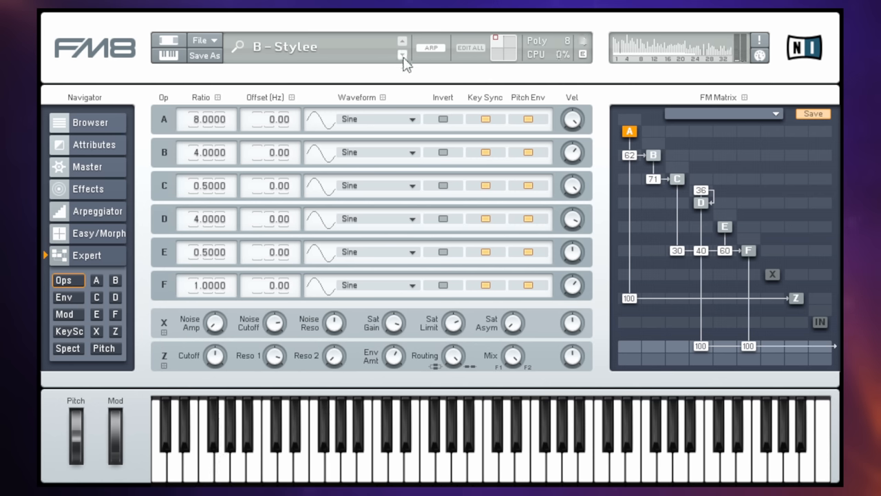
{"action": "left_click", "coordinate": [403, 55]}
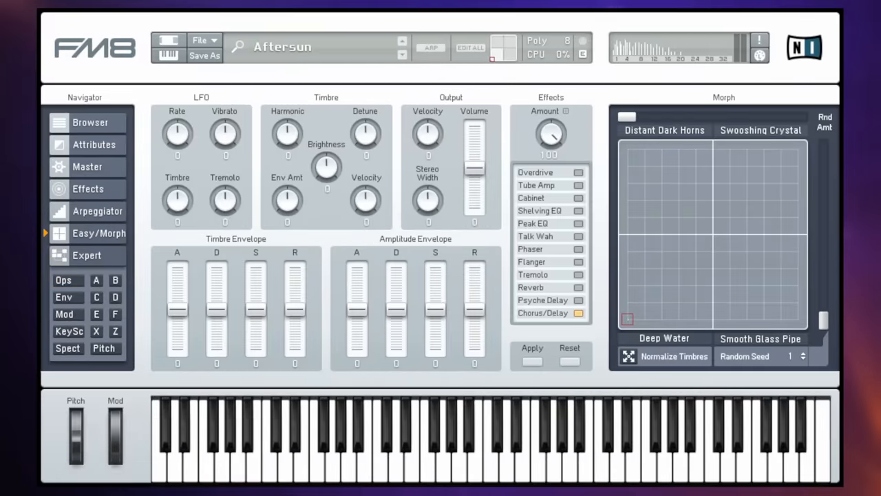
{"action": "mouse_move", "coordinate": [308, 51]}
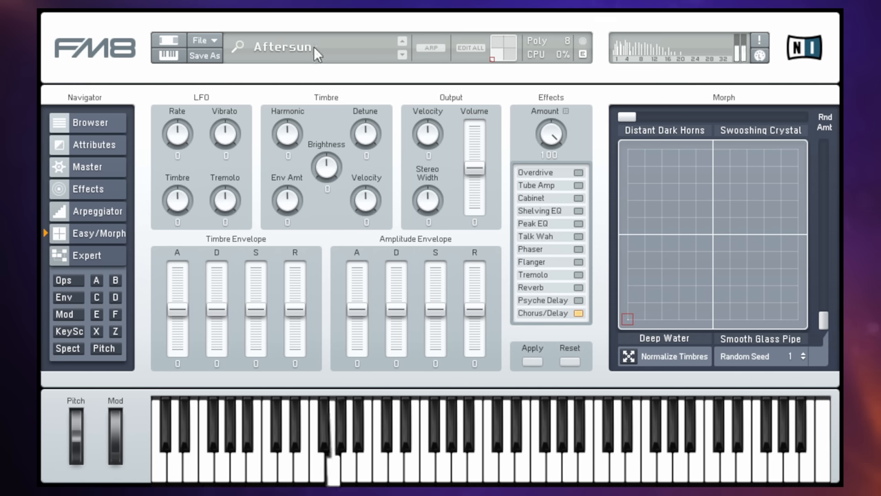
{"action": "mouse_move", "coordinate": [625, 318]}
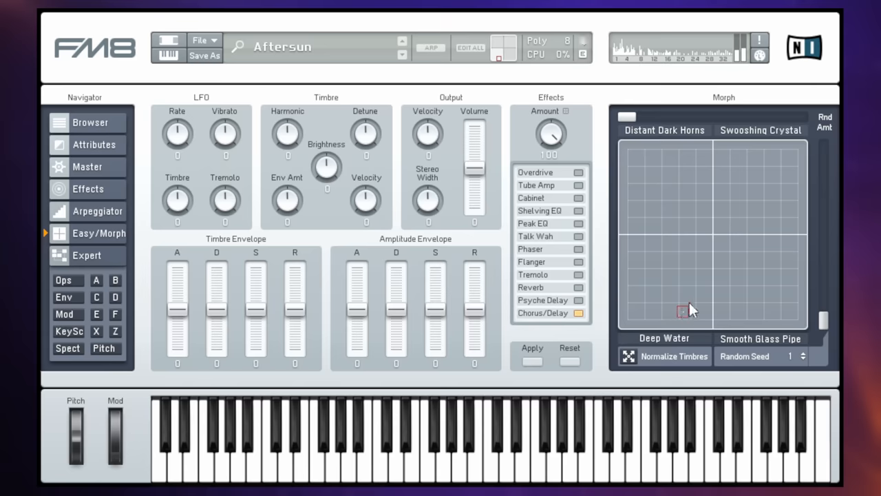
{"action": "mouse_move", "coordinate": [703, 314]}
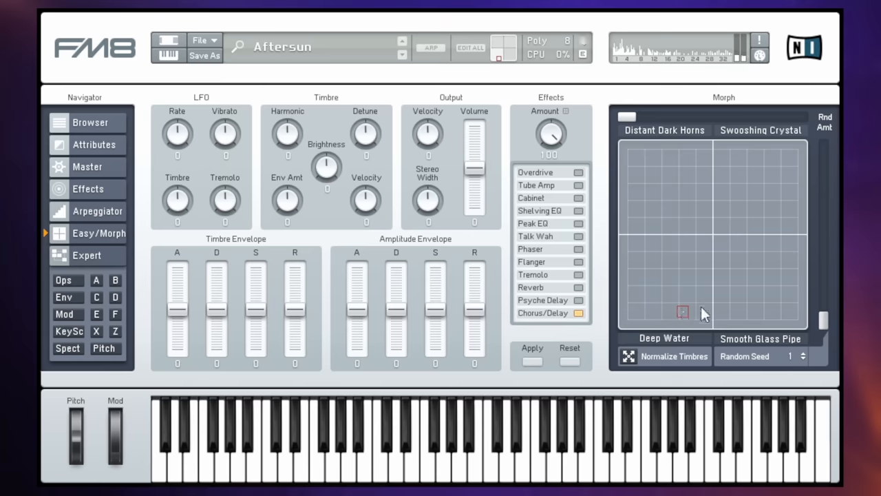
{"action": "mouse_move", "coordinate": [275, 47]}
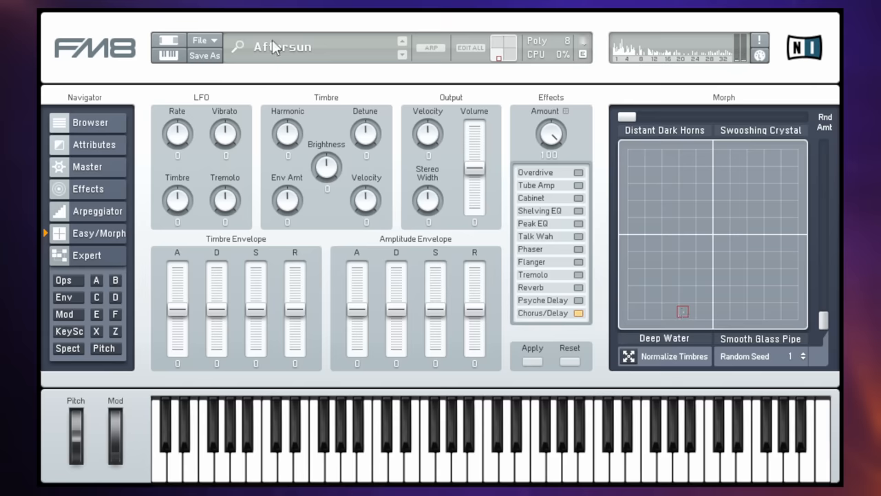
Step: Open FM8's preset browser from the preset name field
{"action": "left_click", "coordinate": [89, 122]}
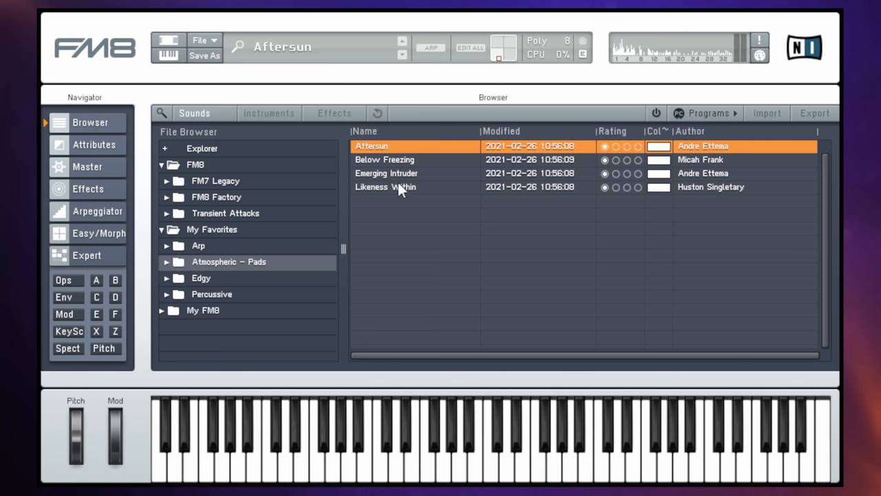
{"action": "mouse_move", "coordinate": [507, 58]}
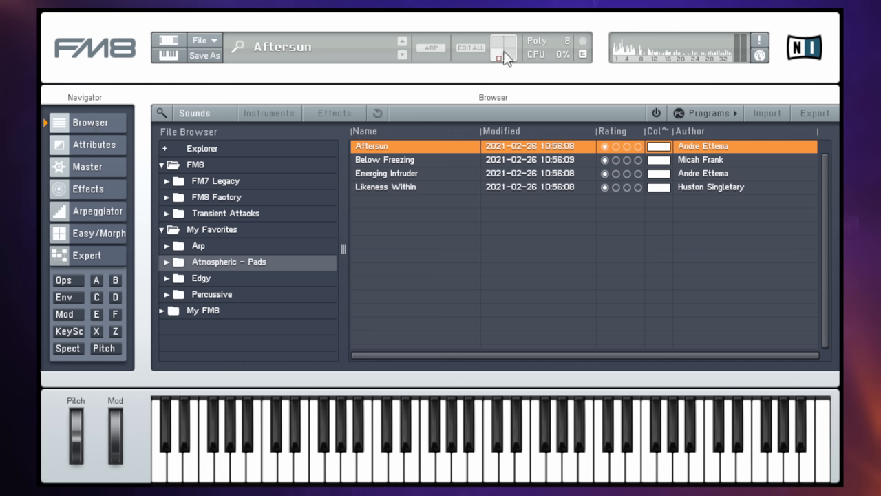
{"action": "mouse_move", "coordinate": [506, 48]}
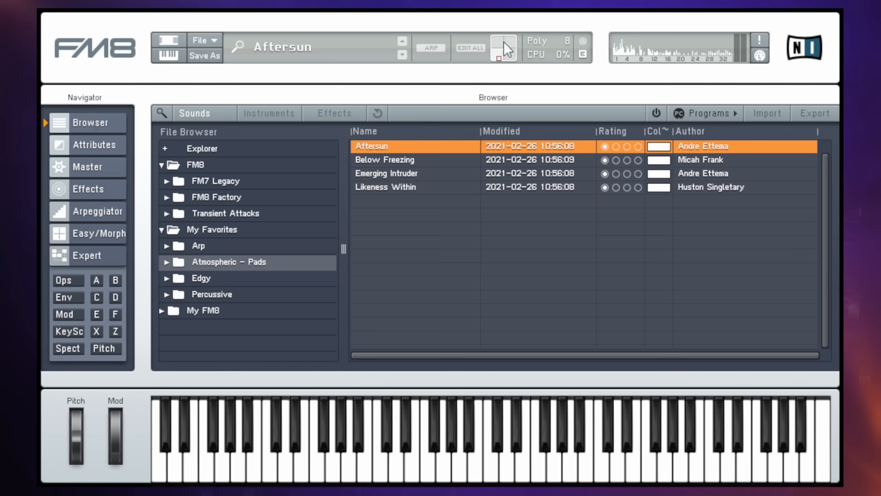
{"action": "mouse_move", "coordinate": [499, 75]}
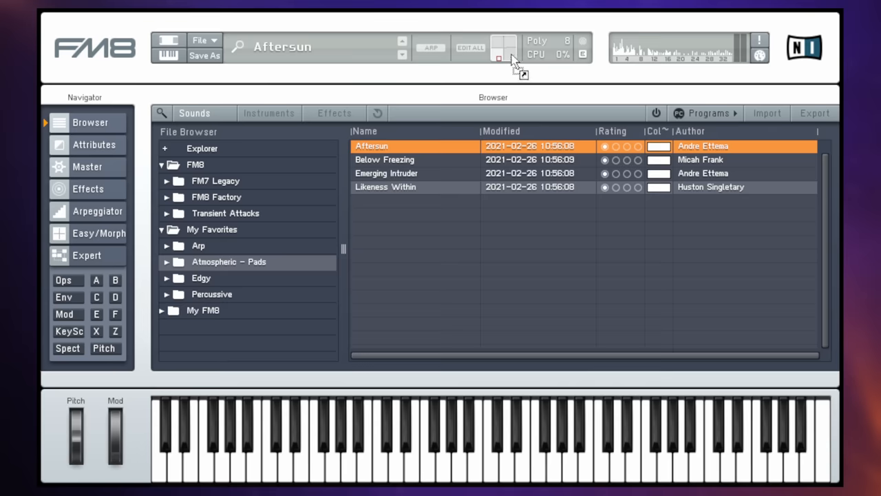
Step: Select Likeness Within in the Atmospheric - Pads favourites list
{"action": "left_click", "coordinate": [385, 187]}
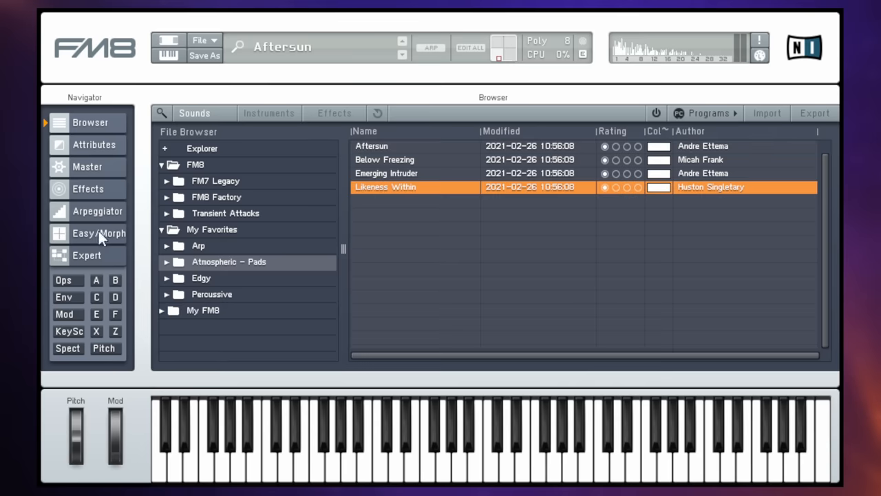
Step: Show the Easy/Morph page, then initialise a fresh NewSound with six sine operators
{"action": "left_click", "coordinate": [98, 233]}
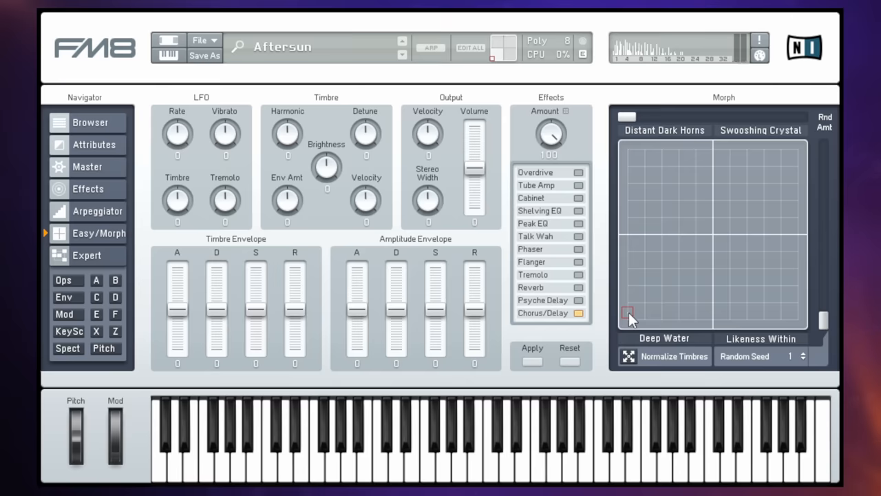
{"action": "left_click", "coordinate": [64, 280]}
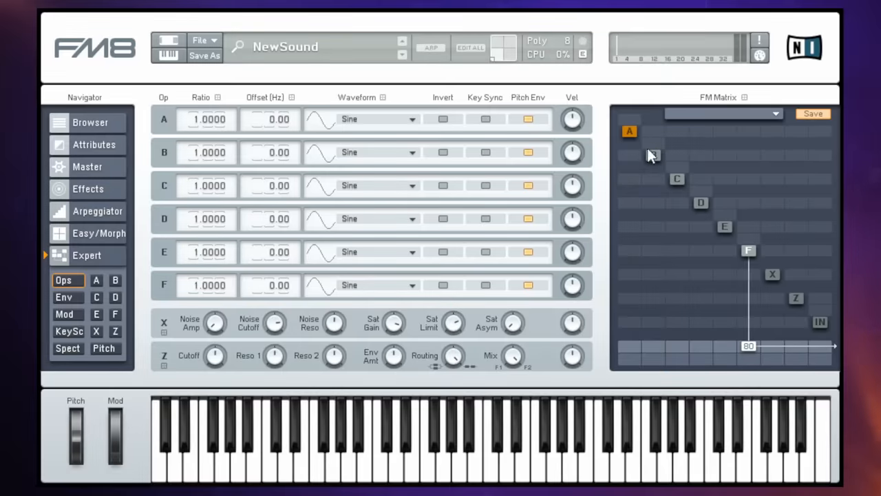
Step: Open operator F's detail page showing sine waveform, ratio 1 and level 80
{"action": "left_click", "coordinate": [653, 154]}
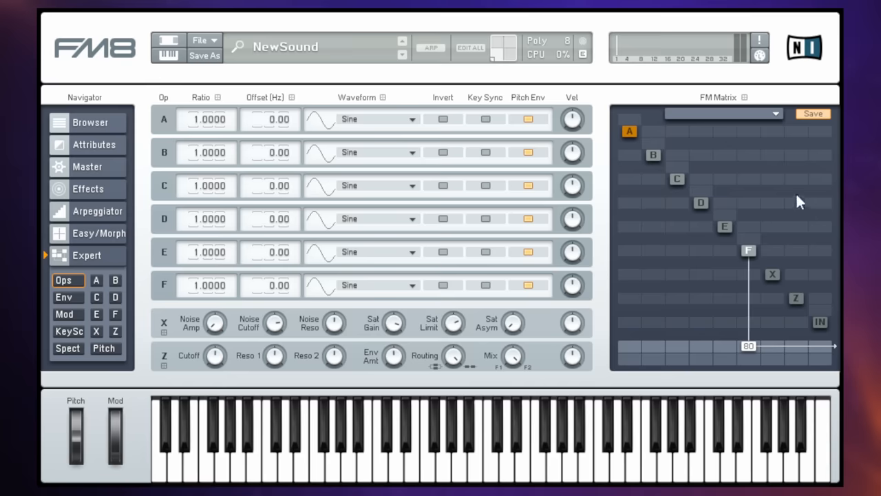
{"action": "mouse_move", "coordinate": [752, 253]}
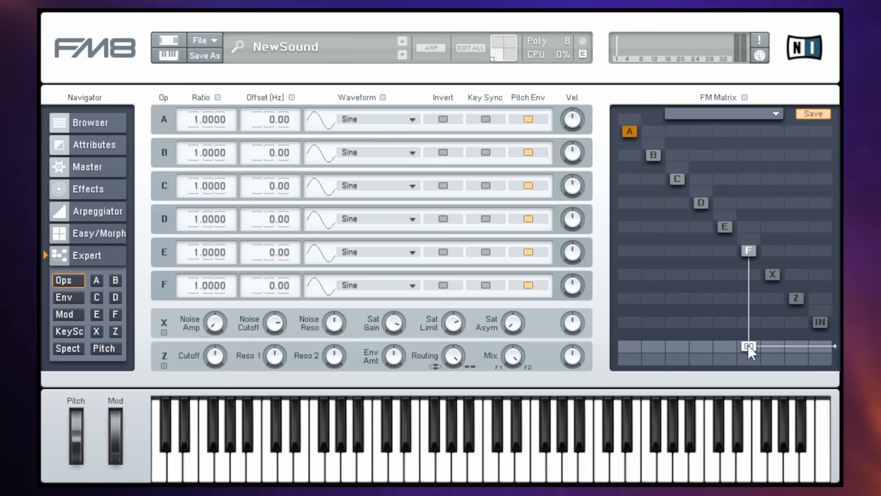
{"action": "left_click", "coordinate": [115, 314]}
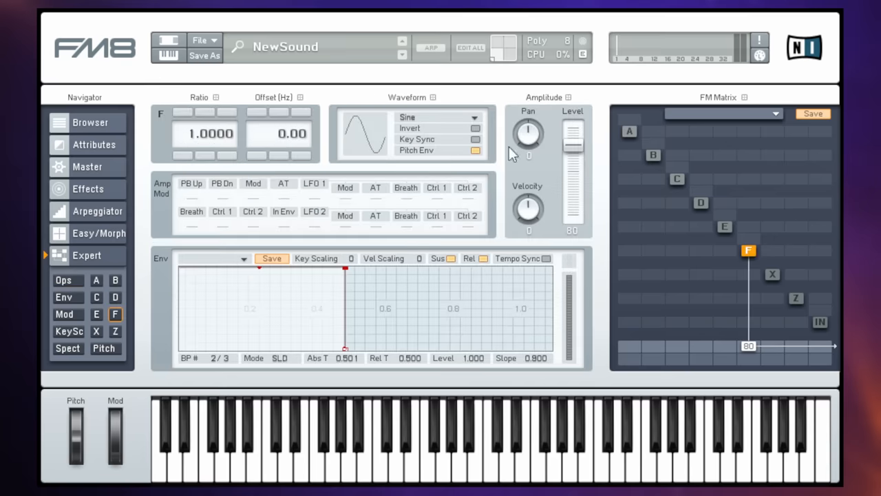
{"action": "mouse_move", "coordinate": [392, 251]}
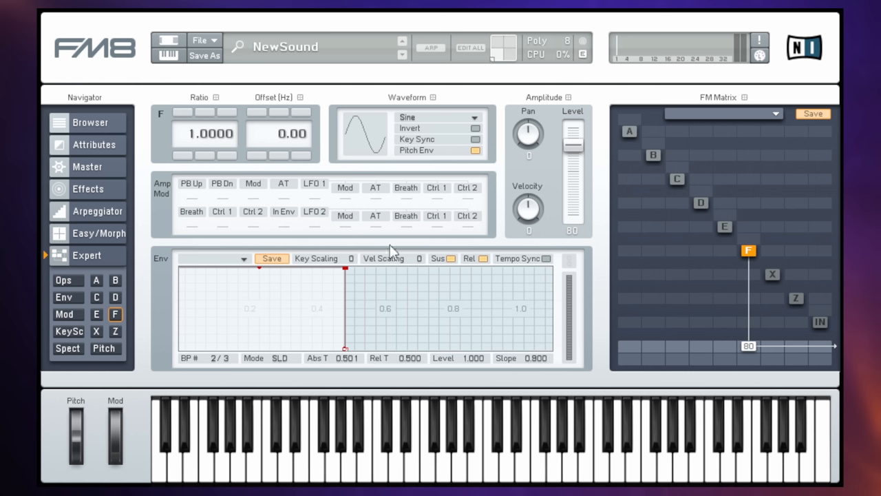
{"action": "mouse_move", "coordinate": [469, 220]}
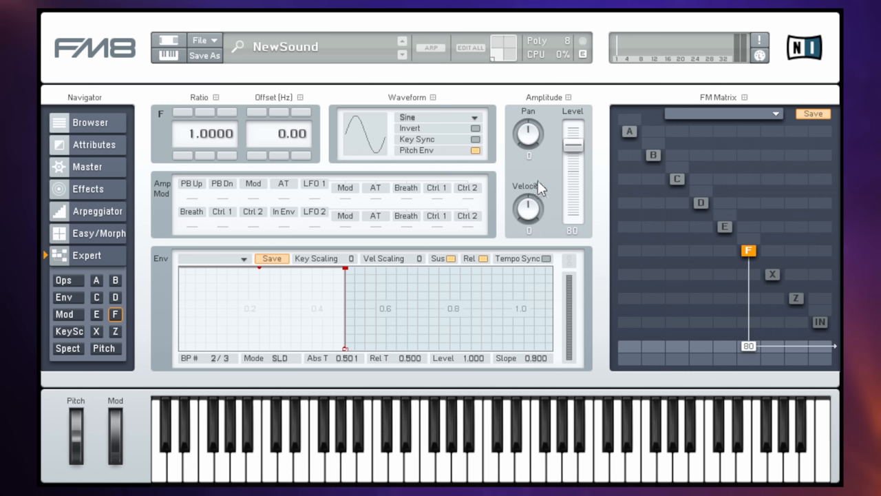
{"action": "mouse_move", "coordinate": [544, 170]}
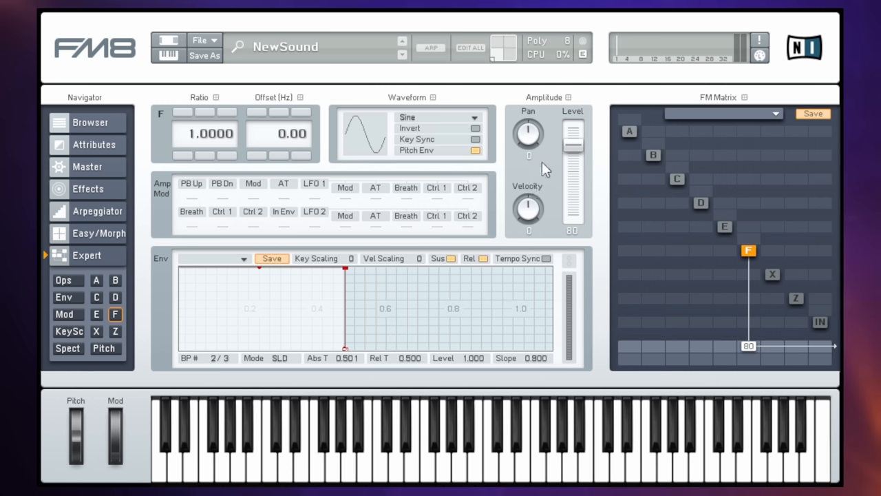
{"action": "mouse_move", "coordinate": [786, 208]}
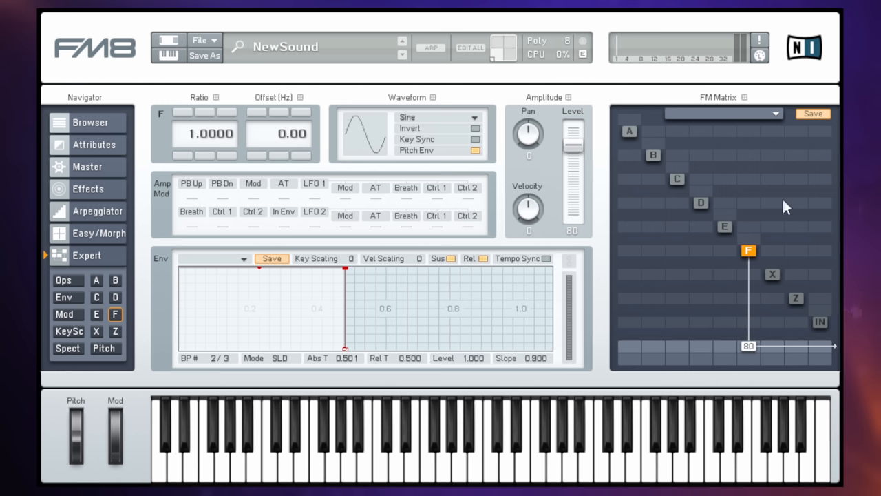
{"action": "mouse_move", "coordinate": [728, 233]}
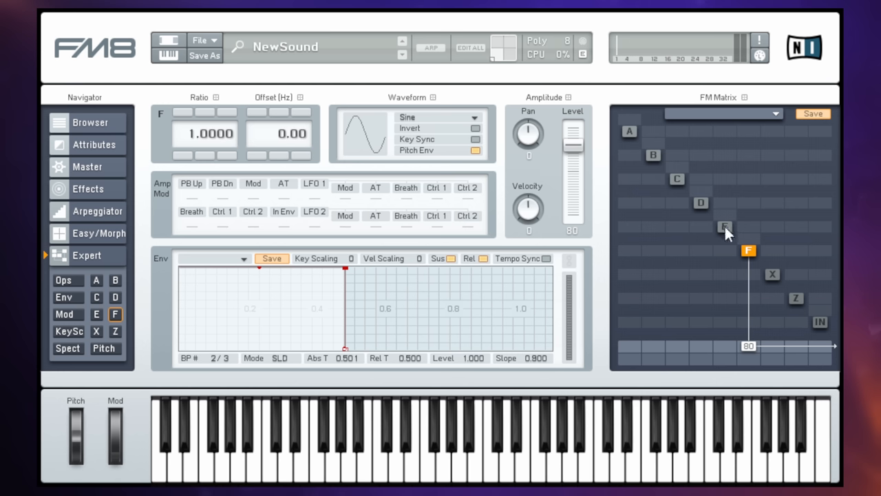
{"action": "mouse_move", "coordinate": [731, 224]}
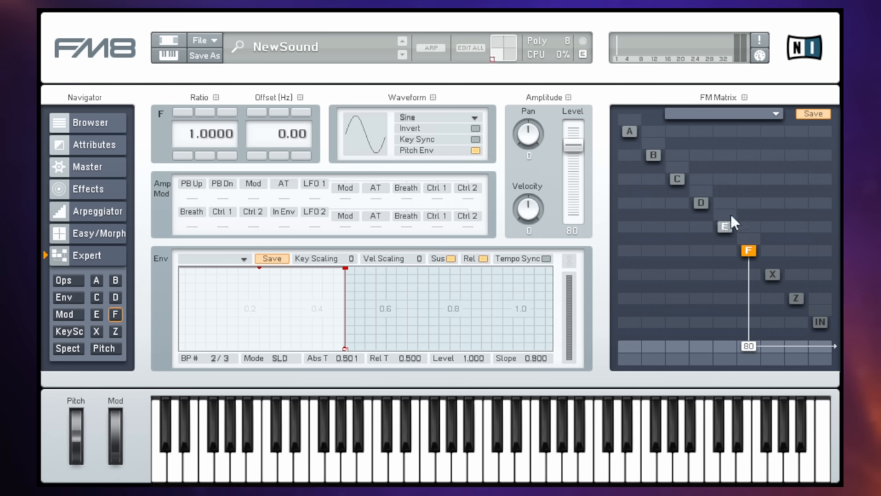
{"action": "mouse_move", "coordinate": [739, 253]}
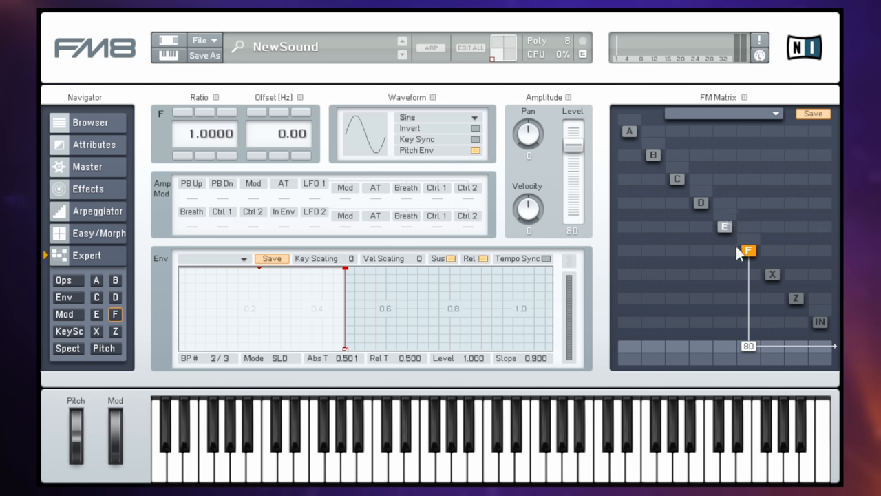
{"action": "mouse_move", "coordinate": [731, 258]}
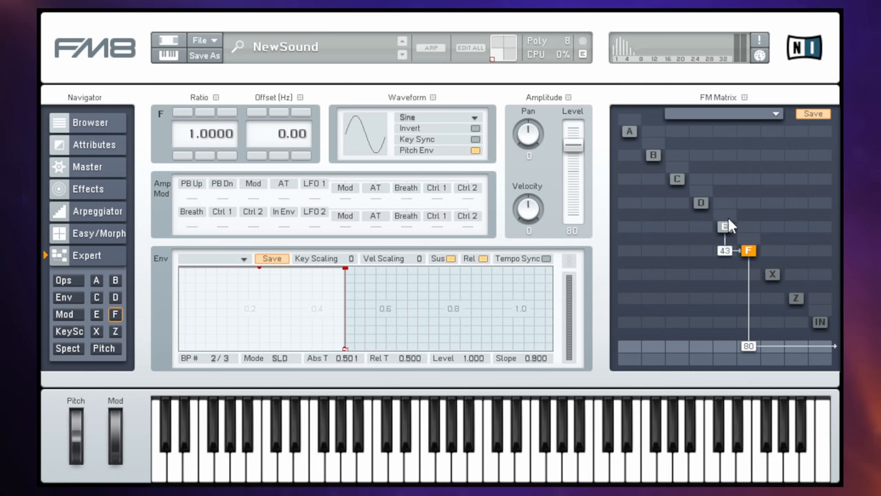
{"action": "mouse_move", "coordinate": [729, 234]}
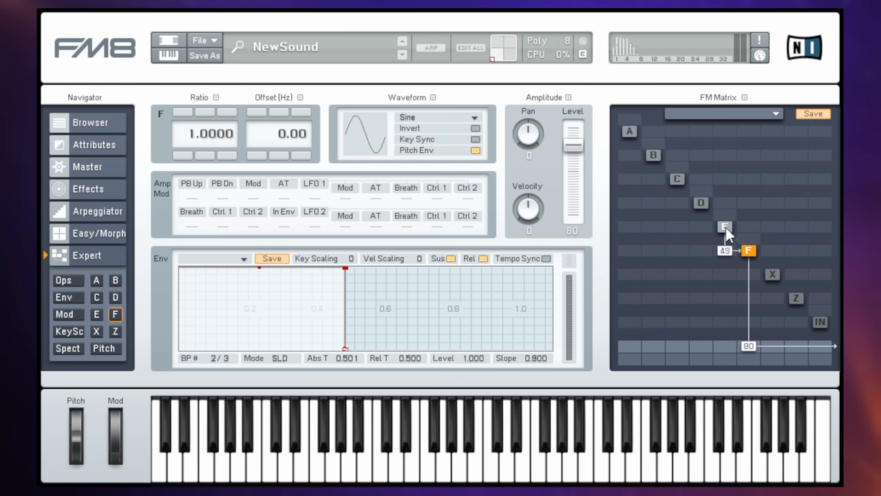
{"action": "mouse_move", "coordinate": [726, 241]}
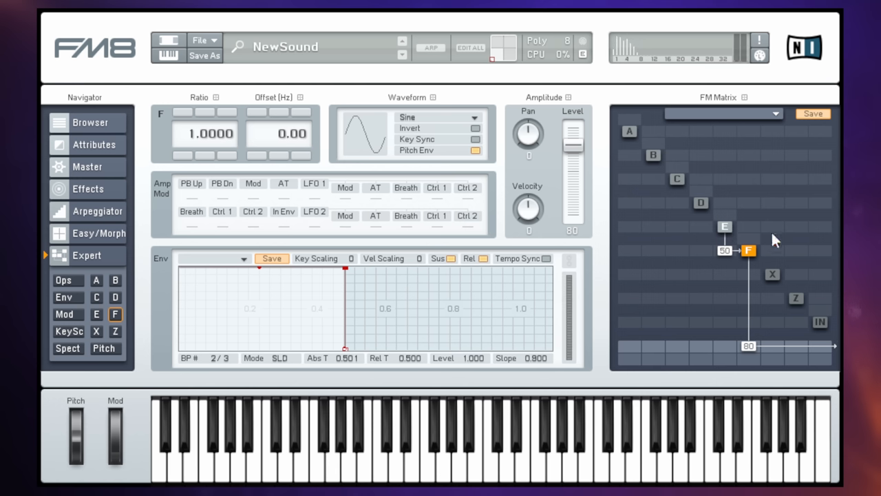
{"action": "mouse_move", "coordinate": [723, 257]}
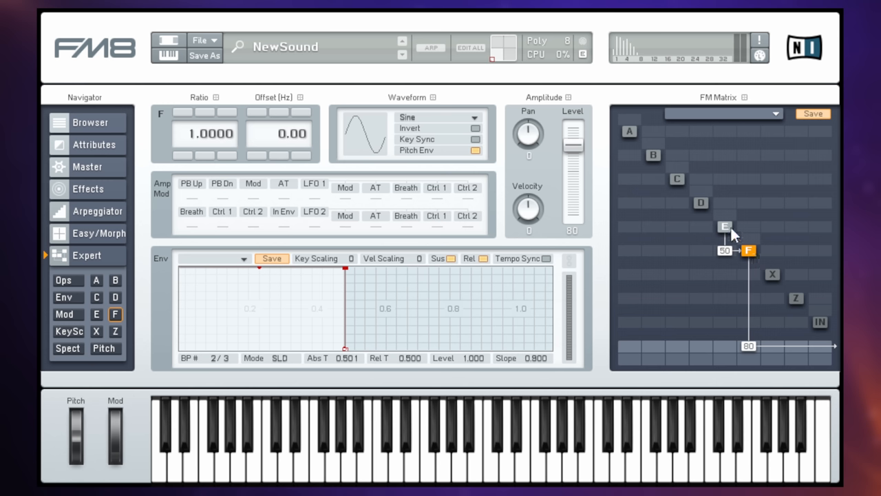
{"action": "mouse_move", "coordinate": [727, 231]}
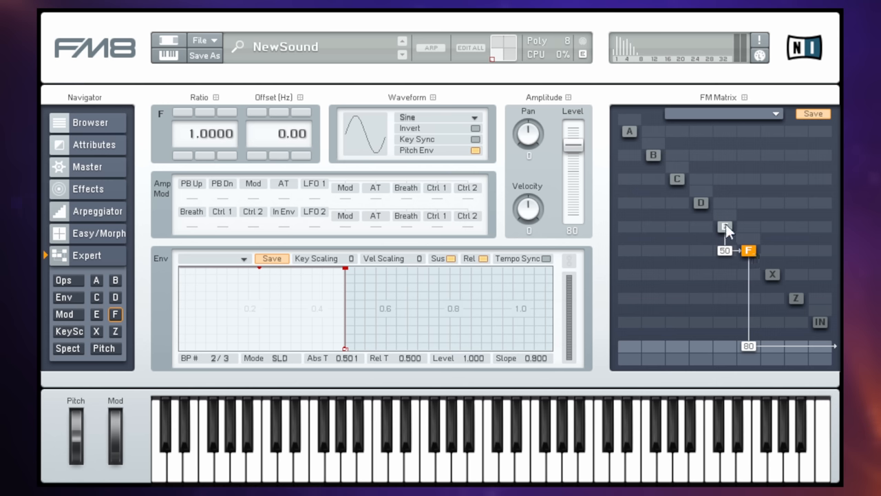
Step: Open operator E's detail page from the FM Matrix
{"action": "left_click", "coordinate": [725, 227]}
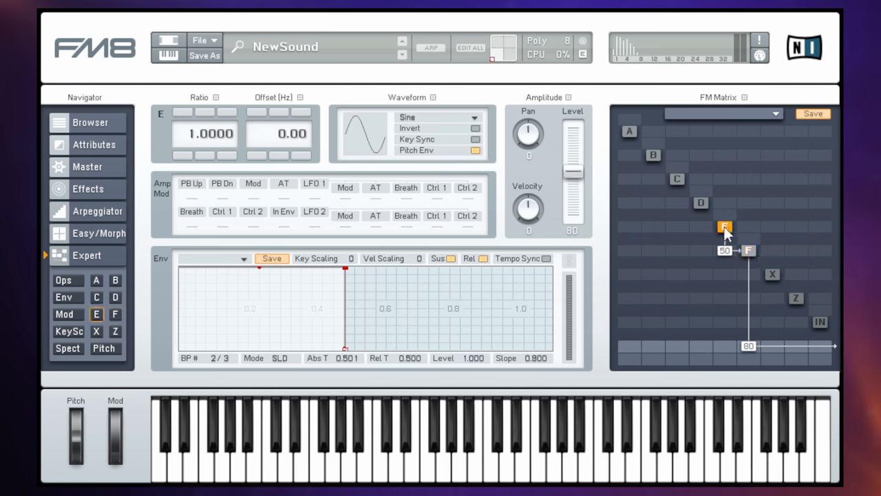
Step: Set operator E's frequency ratio to 5.0 and its modulation into F to 45
{"action": "left_click", "coordinate": [725, 226]}
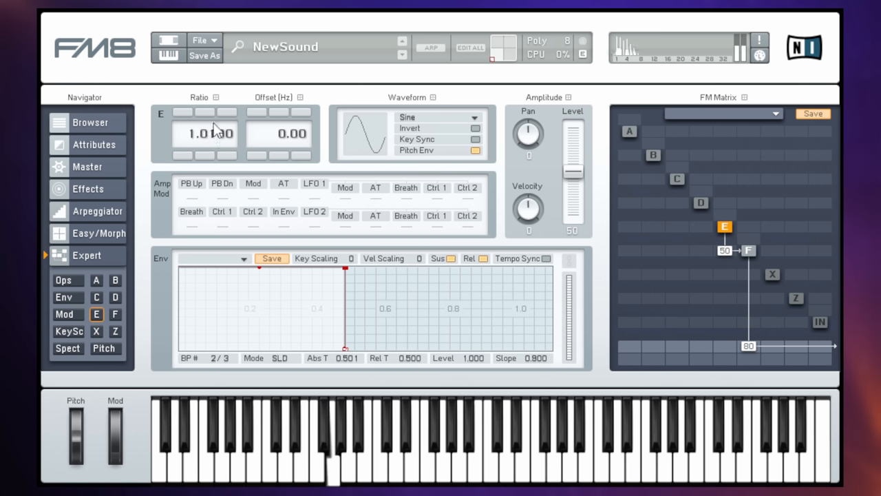
{"action": "left_click_drag", "start_coordinate": [209, 133], "coordinate": [210, 117]}
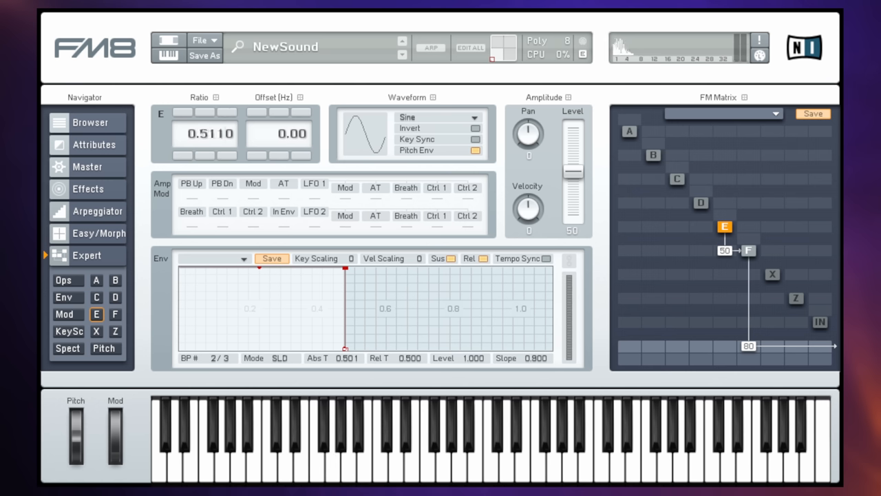
{"action": "left_click_drag", "start_coordinate": [210, 134], "coordinate": [222, 154]}
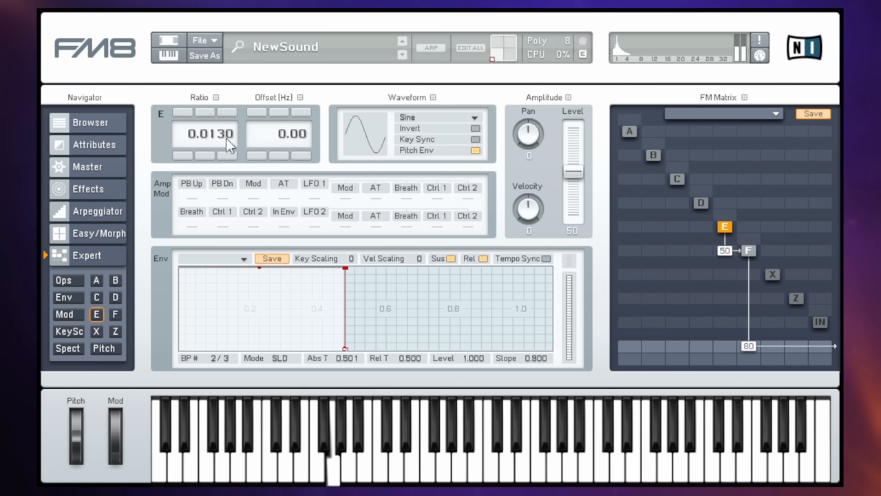
{"action": "left_click_drag", "start_coordinate": [228, 144], "coordinate": [228, 114]}
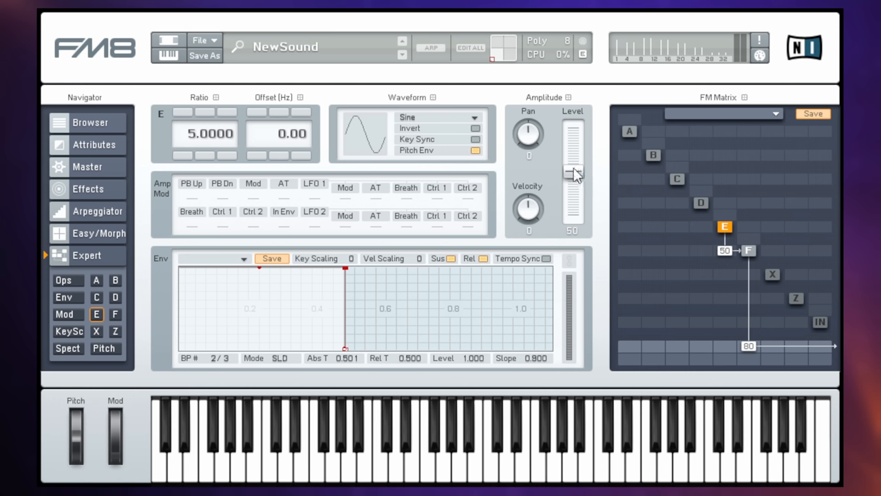
{"action": "left_click_drag", "start_coordinate": [575, 172], "coordinate": [575, 186]}
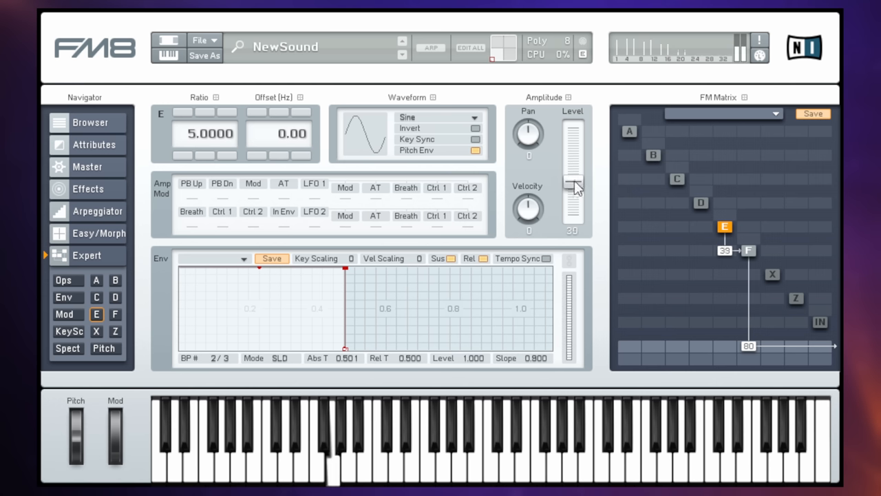
{"action": "left_click_drag", "start_coordinate": [574, 185], "coordinate": [575, 177]}
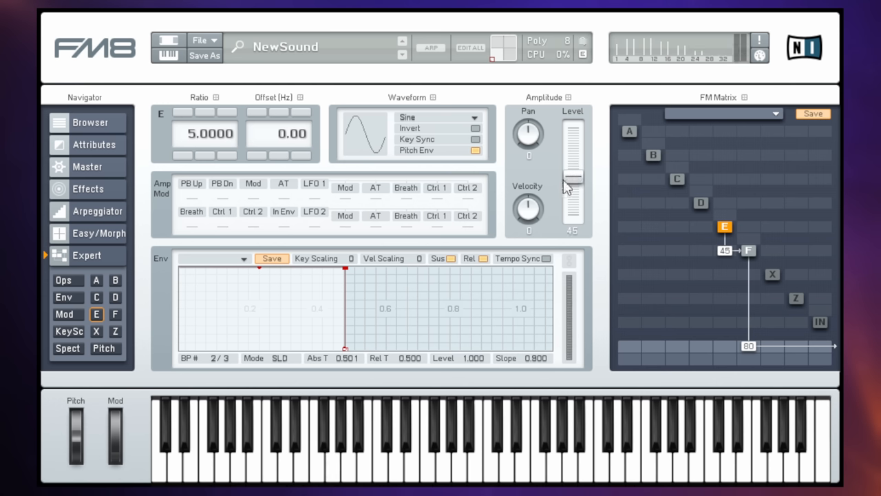
{"action": "mouse_move", "coordinate": [544, 171]}
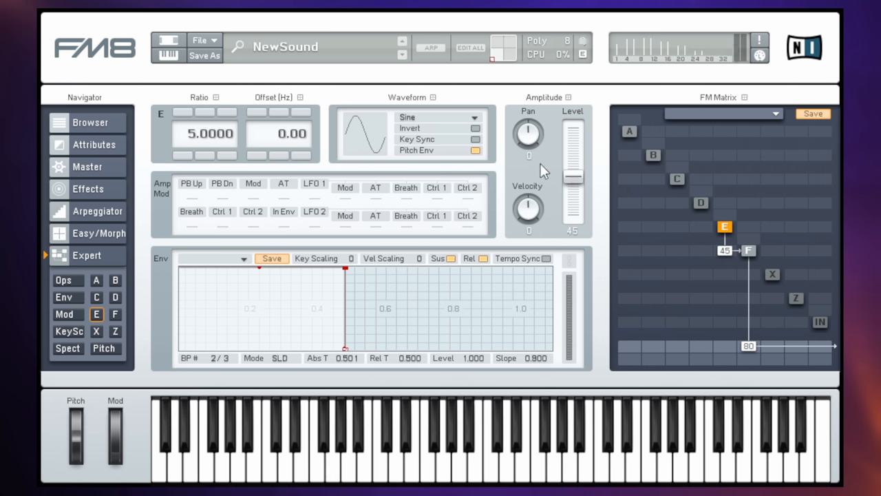
{"action": "mouse_move", "coordinate": [274, 335]}
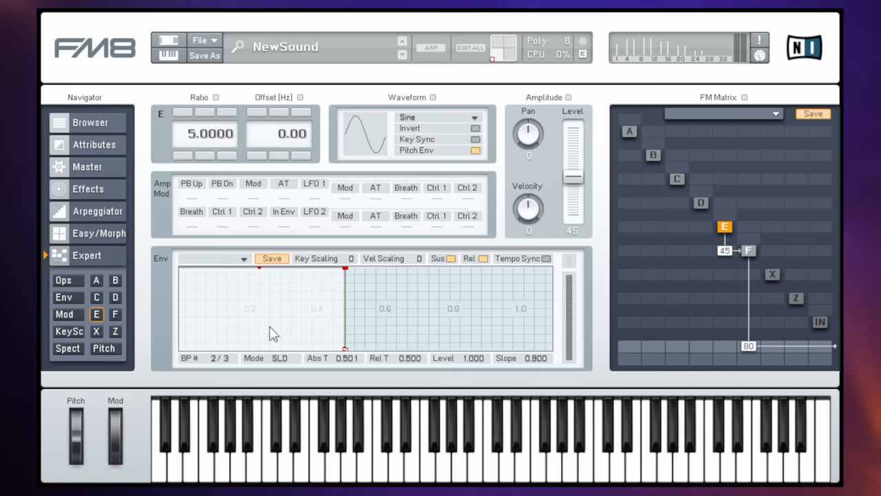
{"action": "mouse_move", "coordinate": [349, 276]}
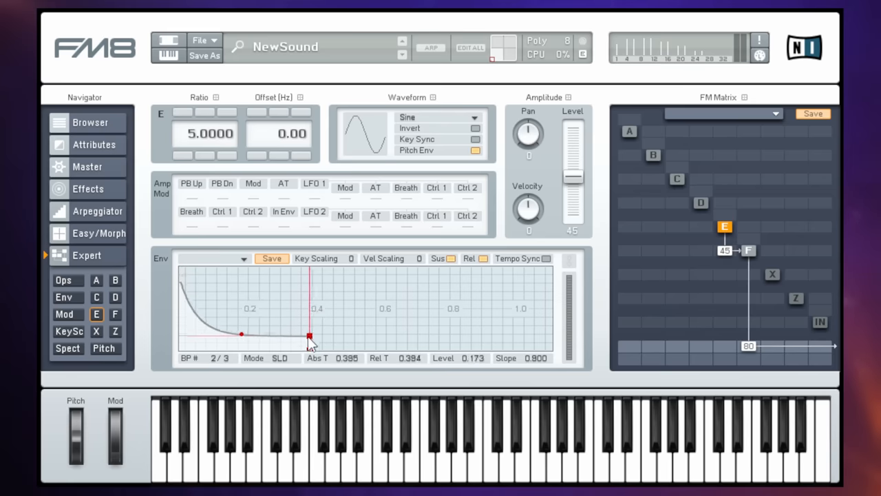
Step: Drop E's envelope breakpoint 2 to zero and put the full-level peak at the start
{"action": "left_click_drag", "start_coordinate": [309, 337], "coordinate": [309, 353]}
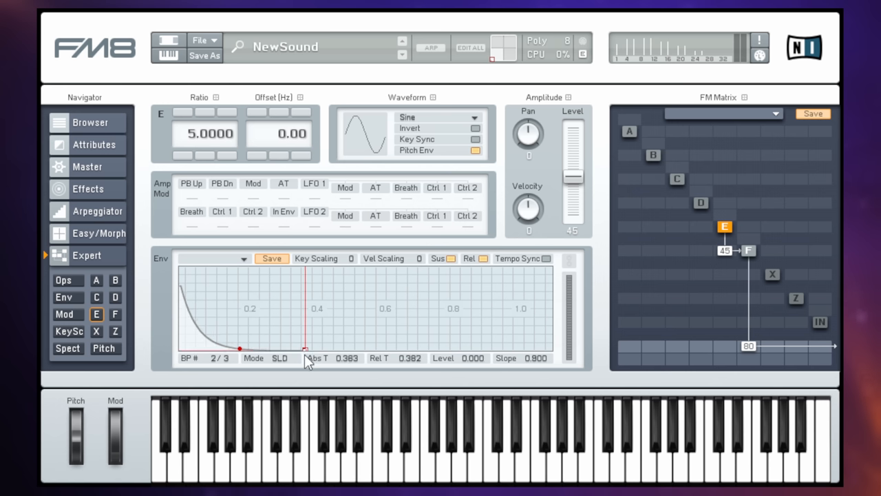
{"action": "mouse_move", "coordinate": [217, 328]}
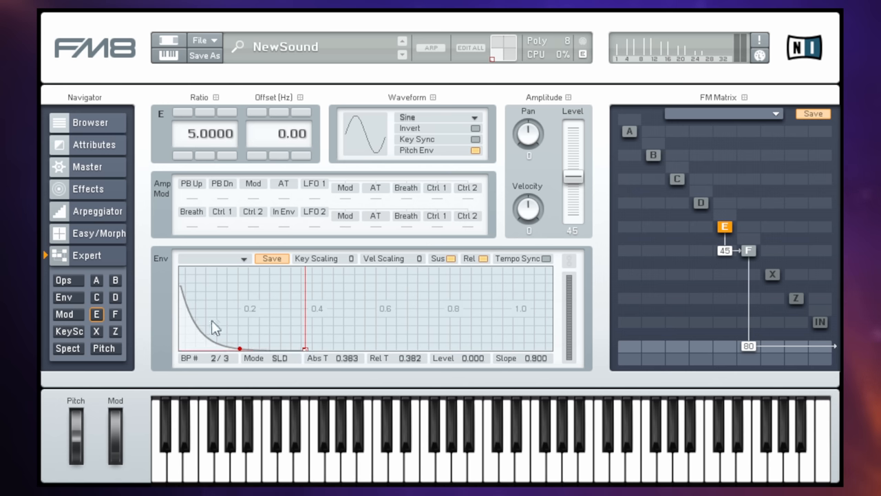
{"action": "mouse_move", "coordinate": [355, 306]}
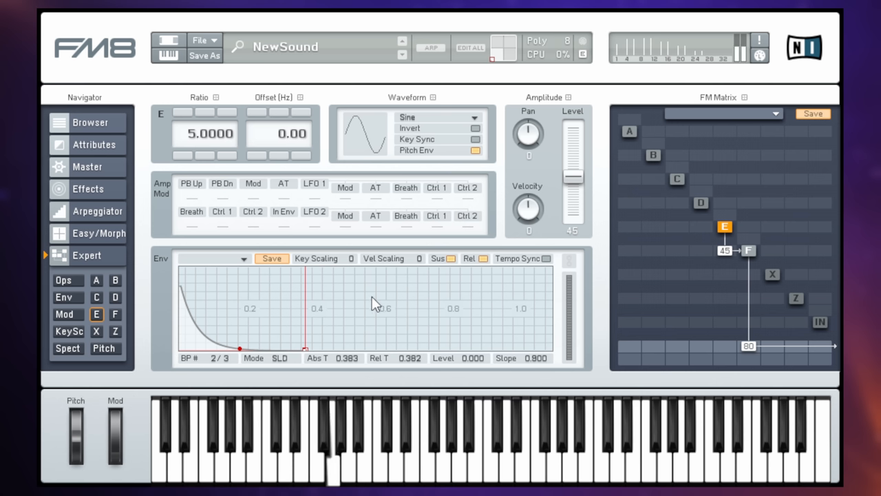
{"action": "mouse_move", "coordinate": [227, 114]}
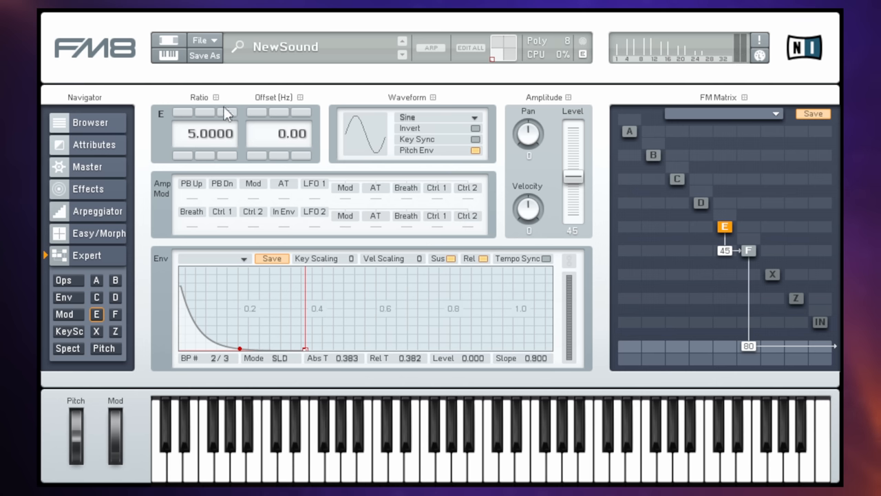
{"action": "mouse_move", "coordinate": [268, 117]}
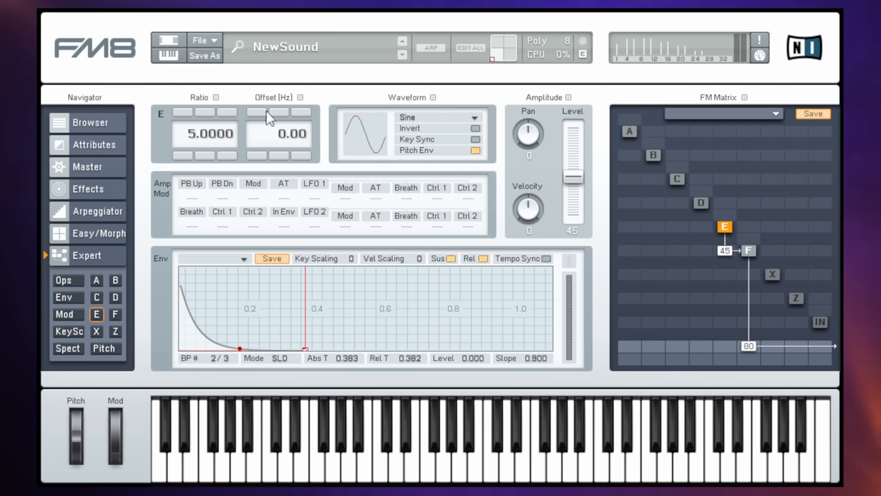
{"action": "mouse_move", "coordinate": [201, 302]}
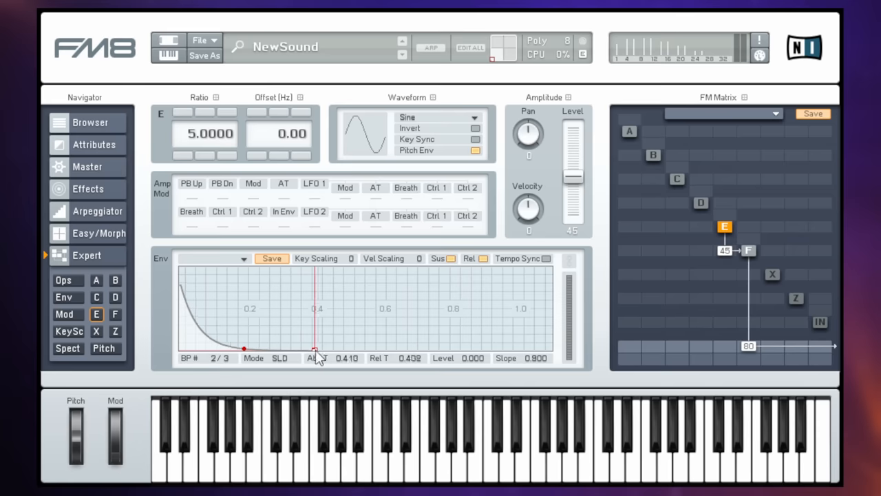
{"action": "left_click_drag", "start_coordinate": [313, 348], "coordinate": [341, 349]}
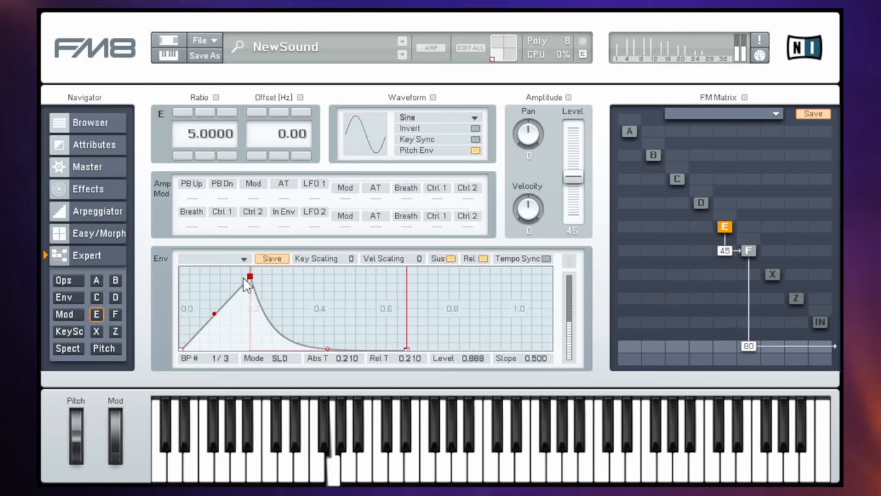
{"action": "left_click_drag", "start_coordinate": [249, 275], "coordinate": [251, 303]}
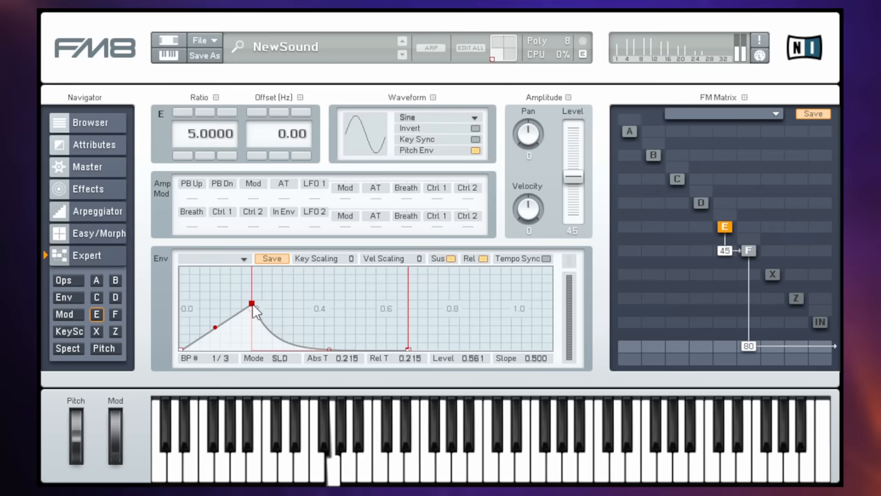
{"action": "left_click_drag", "start_coordinate": [252, 303], "coordinate": [249, 279]}
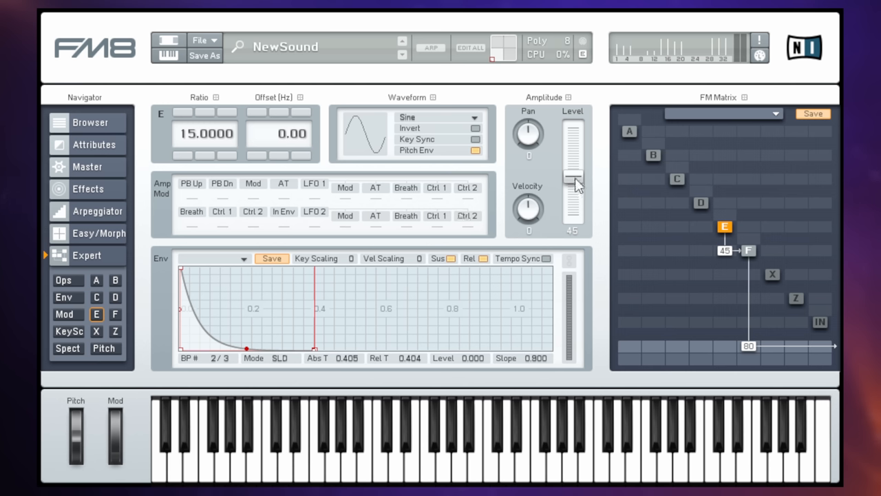
Step: Lower operator E's Amplitude Level so its modulation into F drops from 45 to 15
{"action": "left_click_drag", "start_coordinate": [574, 176], "coordinate": [574, 203]}
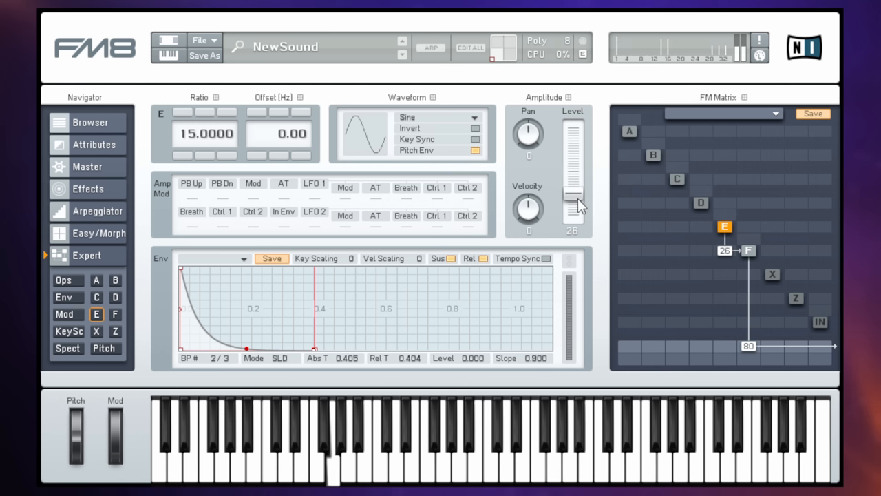
{"action": "left_click_drag", "start_coordinate": [573, 200], "coordinate": [573, 213]}
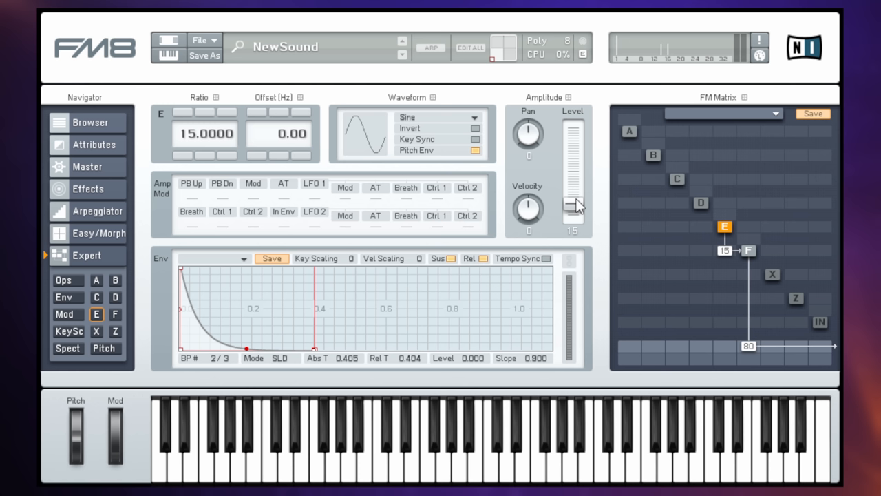
{"action": "mouse_move", "coordinate": [546, 110]}
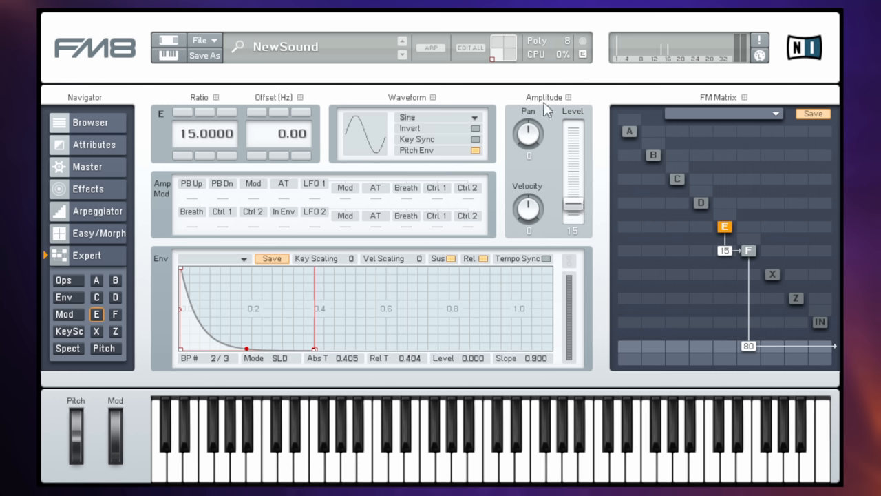
{"action": "mouse_move", "coordinate": [508, 171]}
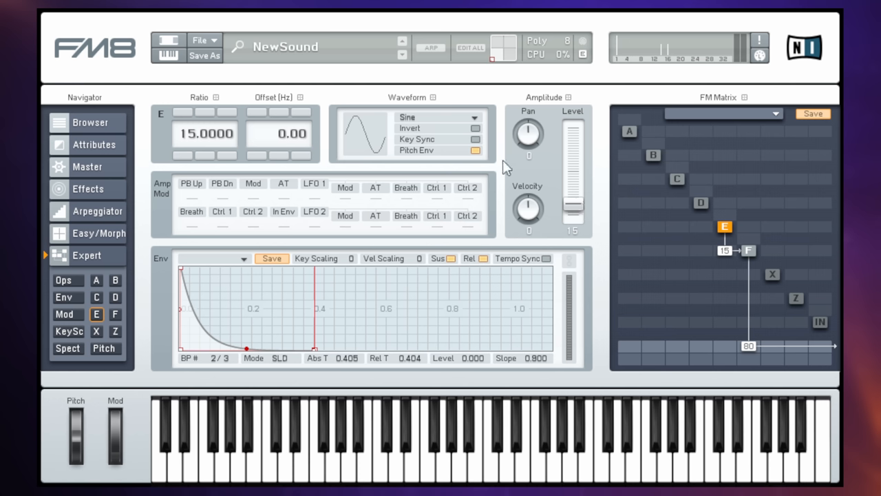
{"action": "mouse_move", "coordinate": [236, 326]}
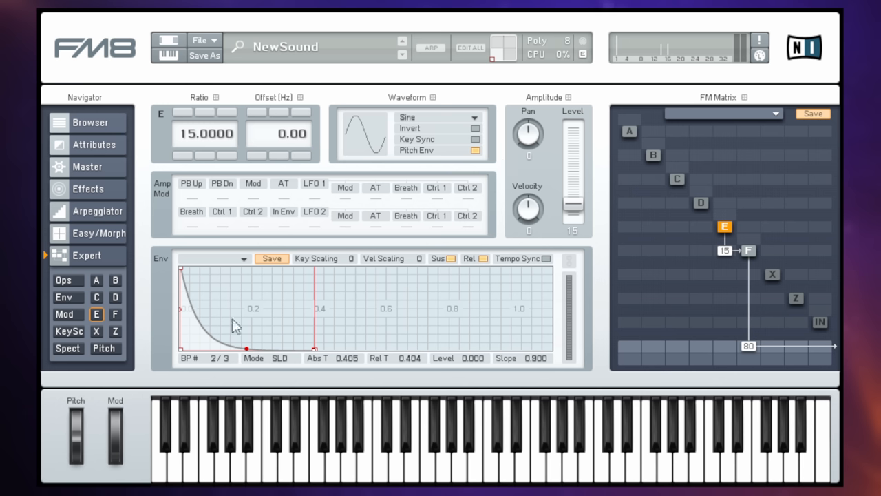
{"action": "mouse_move", "coordinate": [669, 214]}
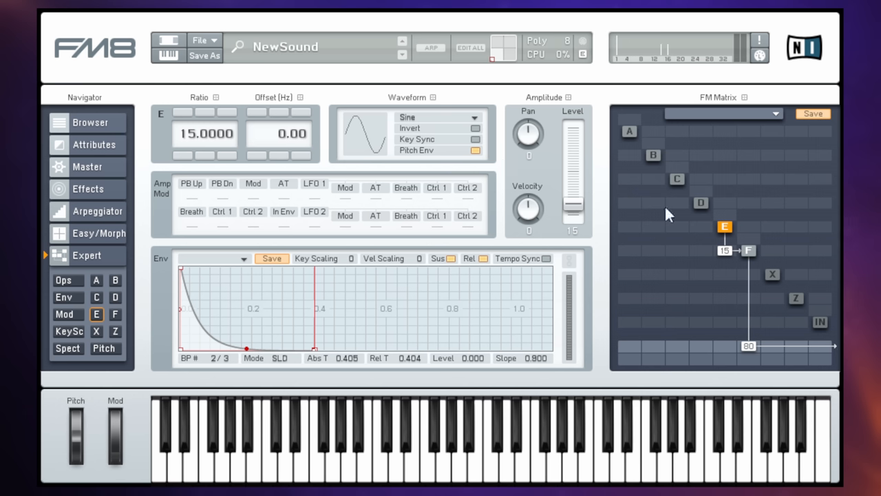
{"action": "mouse_move", "coordinate": [730, 232]}
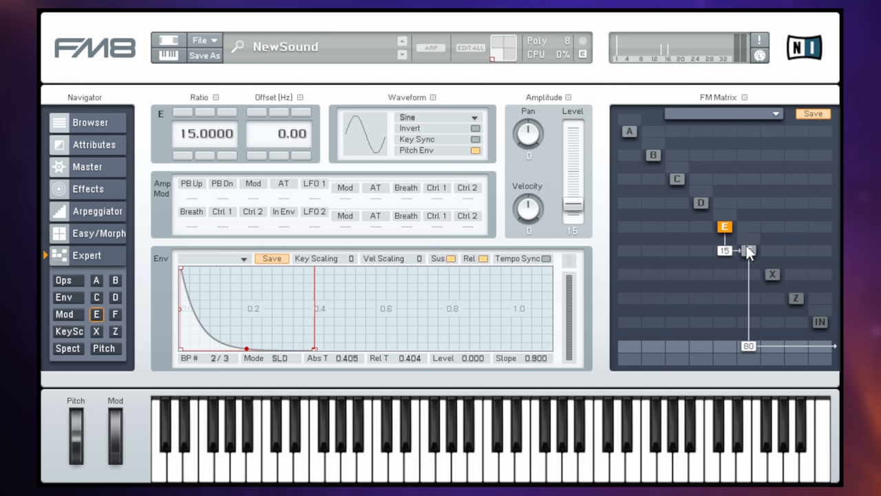
{"action": "mouse_move", "coordinate": [752, 229]}
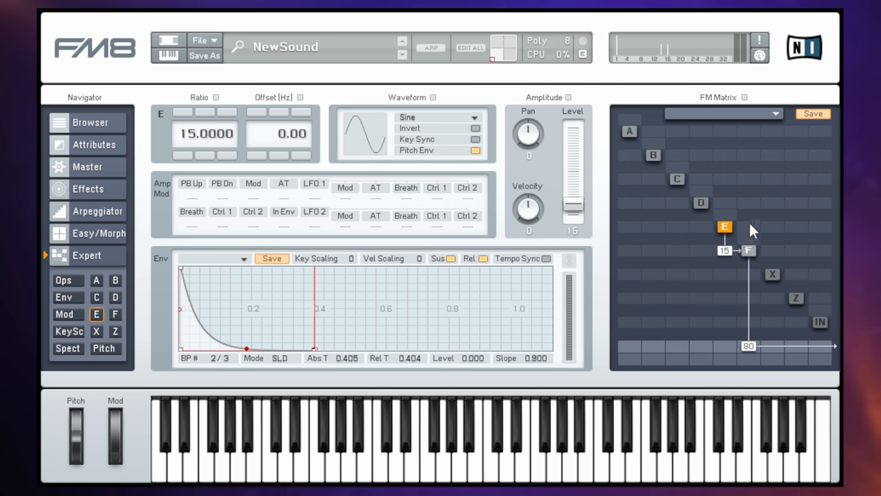
{"action": "mouse_move", "coordinate": [754, 240]}
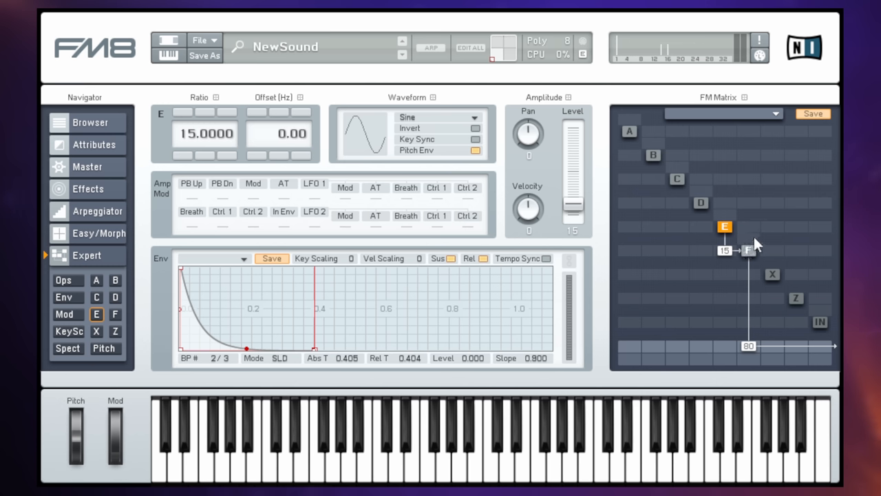
{"action": "mouse_move", "coordinate": [750, 245]}
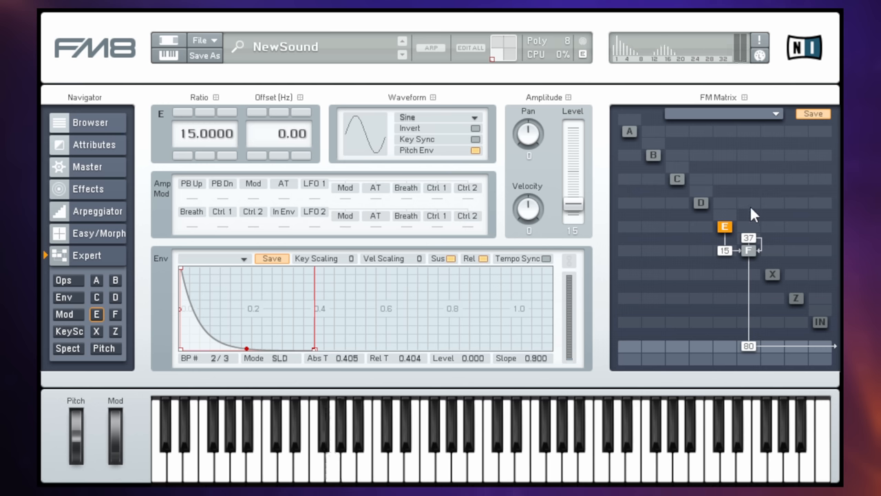
{"action": "mouse_move", "coordinate": [757, 216]}
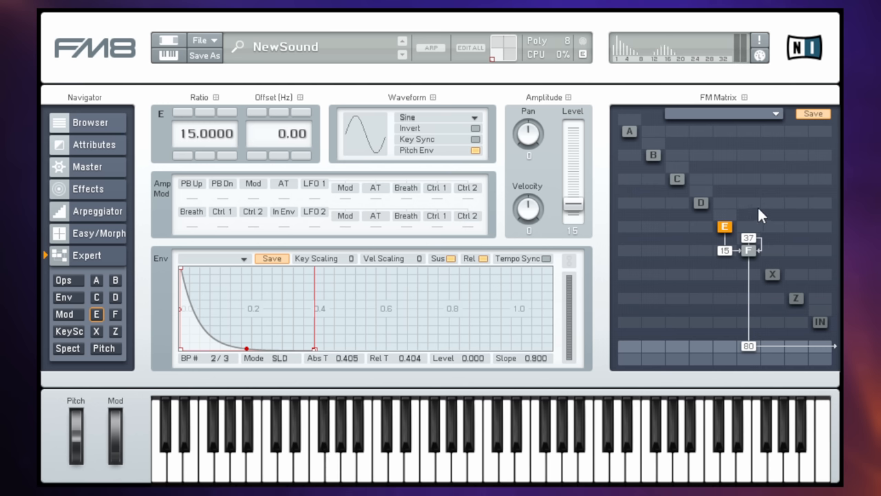